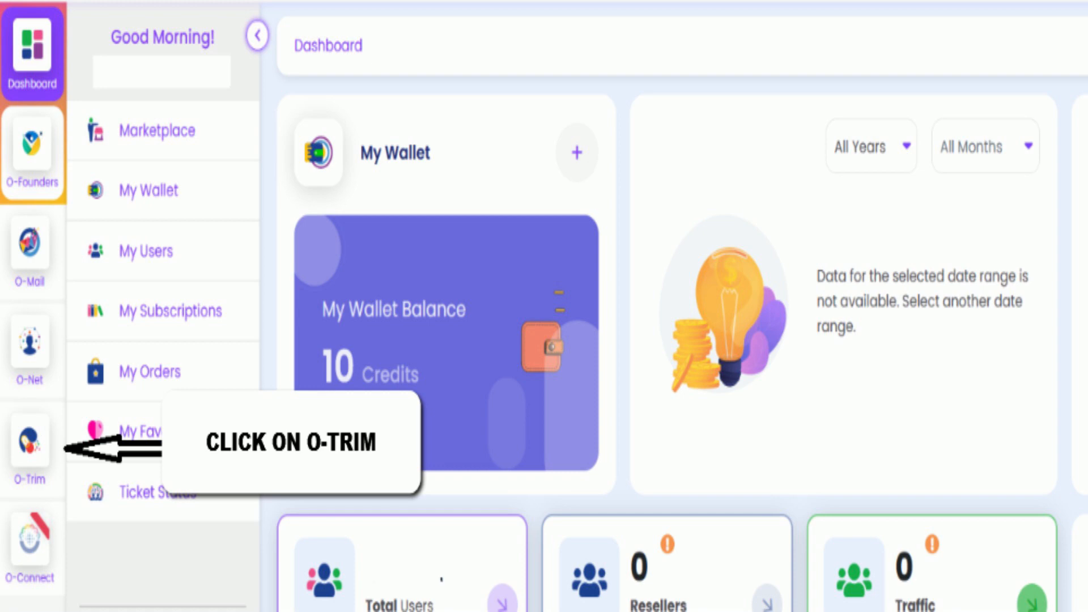
- Start the O-Trim link shortener from the ONPASSIVE app bar
left_click(30, 454)
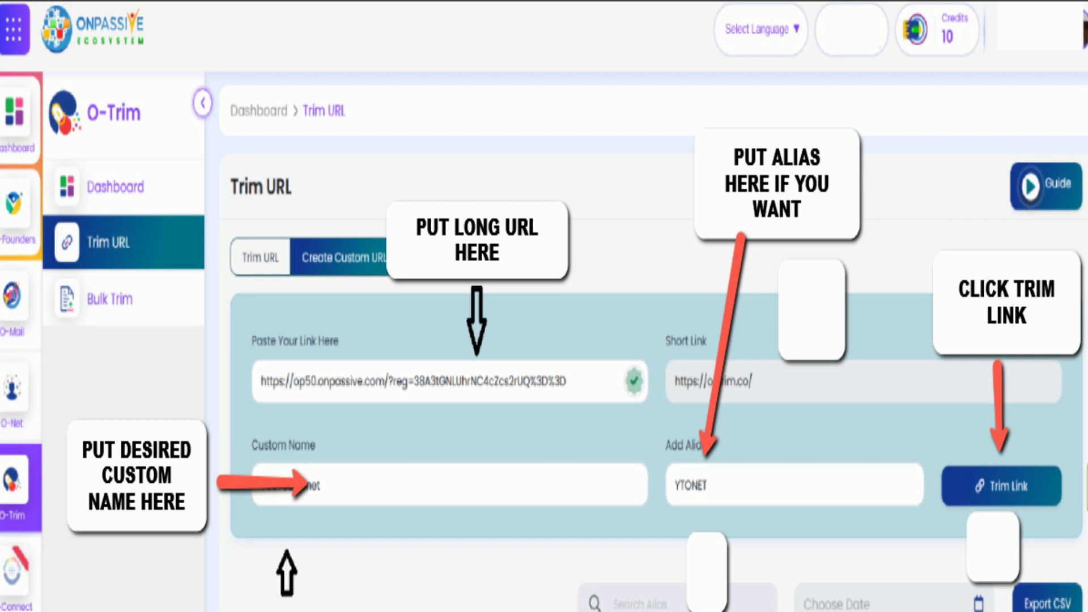
- Trim the link as o-trim.co/YouTubeOnet (alias YTONET), declining OTP lead-capture preview
left_click(1003, 484)
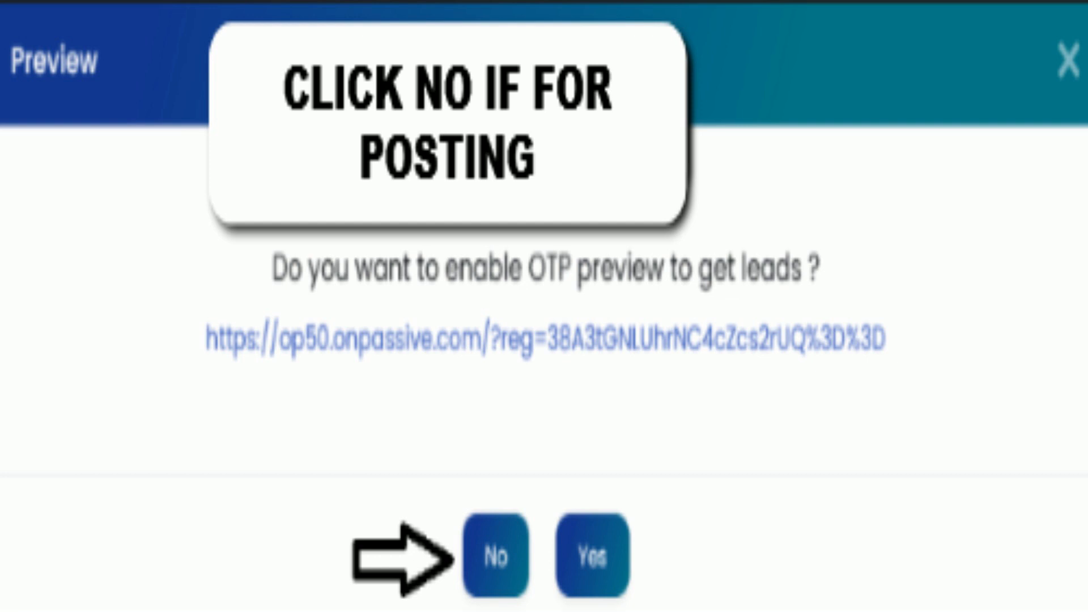
left_click(496, 558)
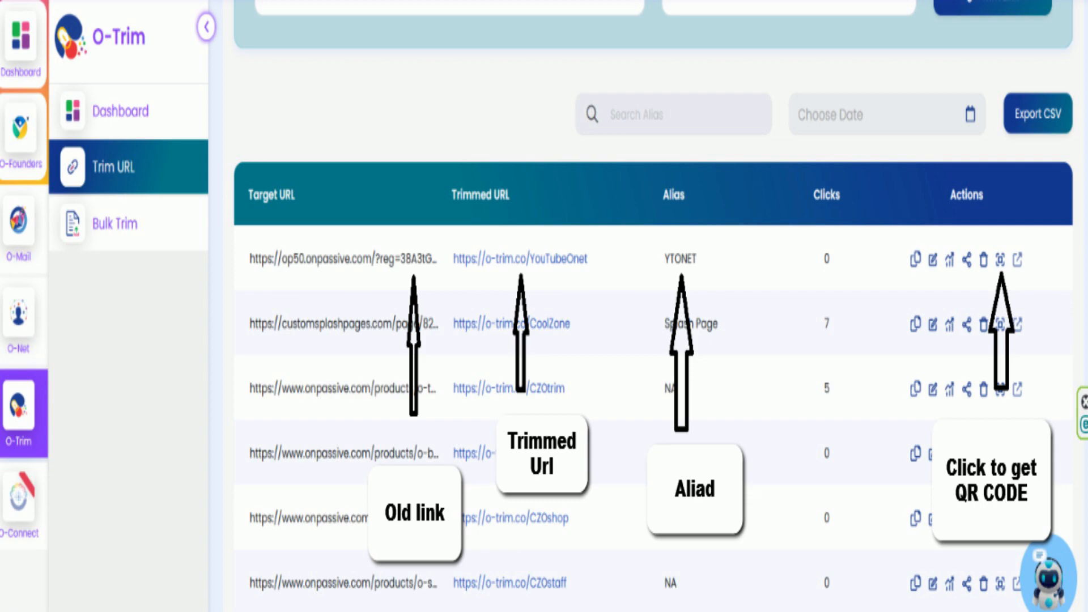
- Generate the QR code for the YTONET short link from its Actions column
left_click(1000, 258)
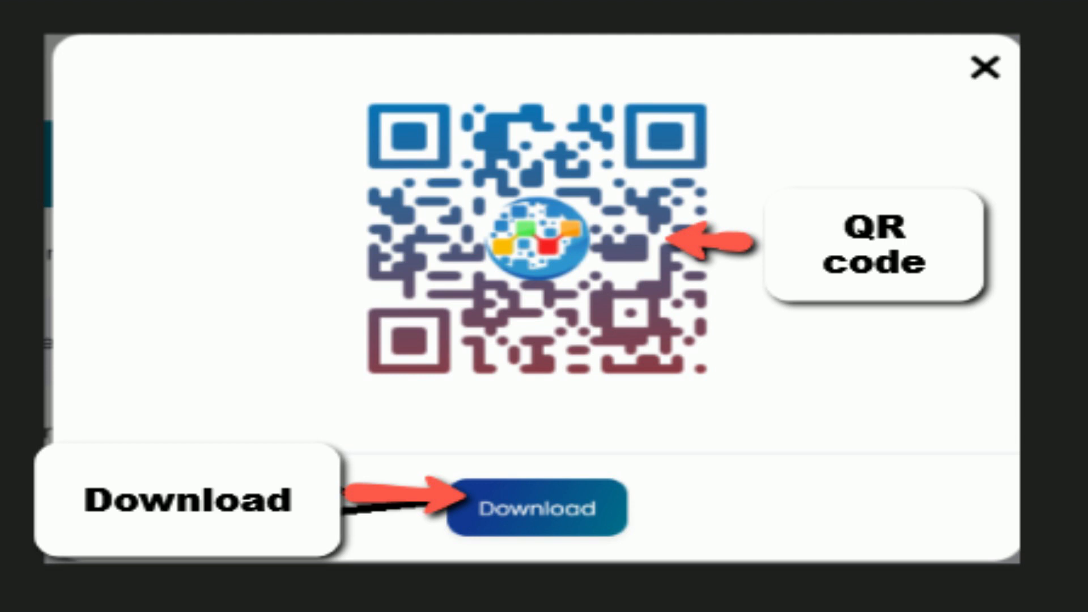
- Download the YouTubeOnet QR code image and return to the links list
left_click(985, 66)
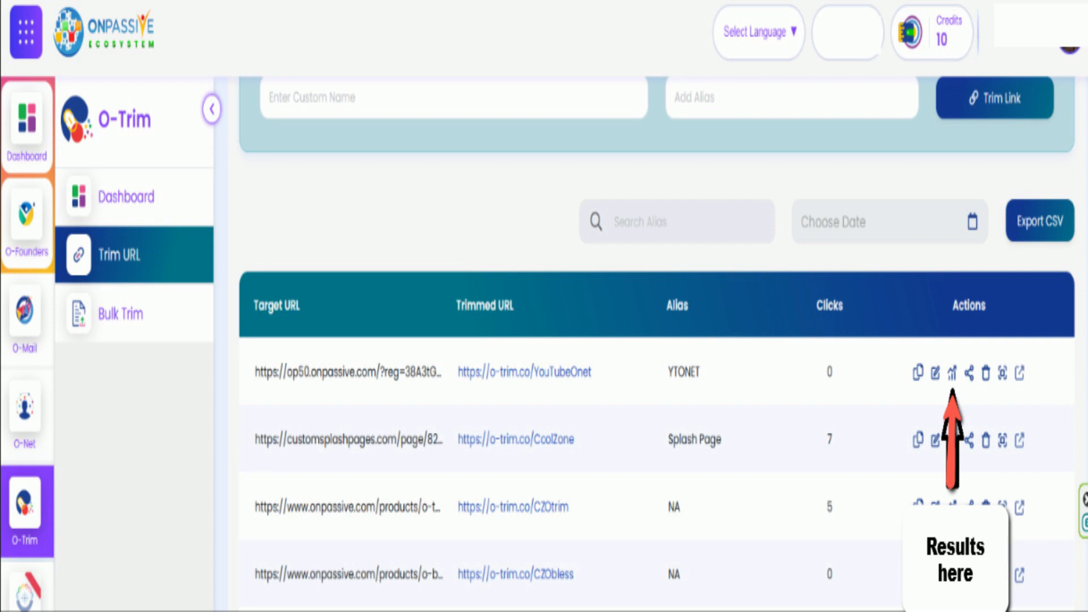
- View the YTONET link's analytics dashboard: zero clicks and country-wise clicks map
left_click(952, 373)
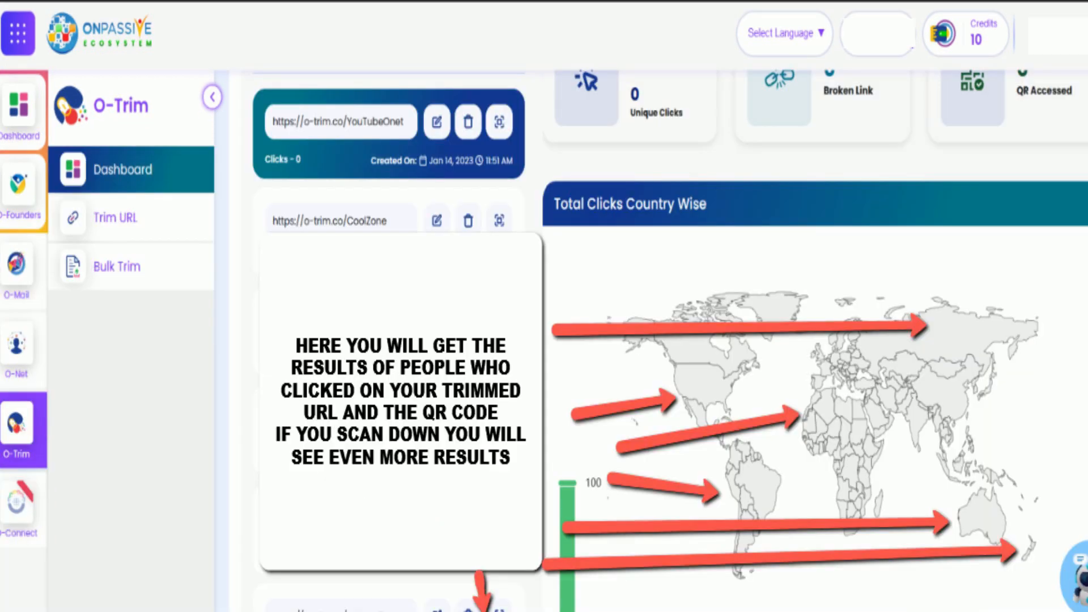